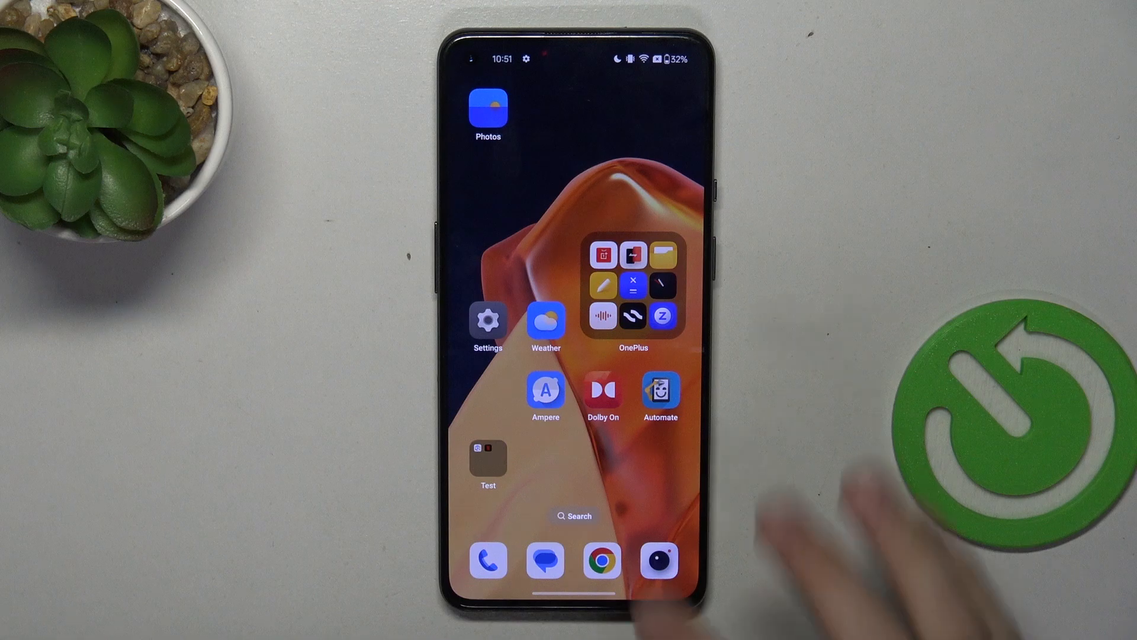
Go into Settings and reach the About device page listing model, processor, RAM and Android 14.
left_click(487, 321)
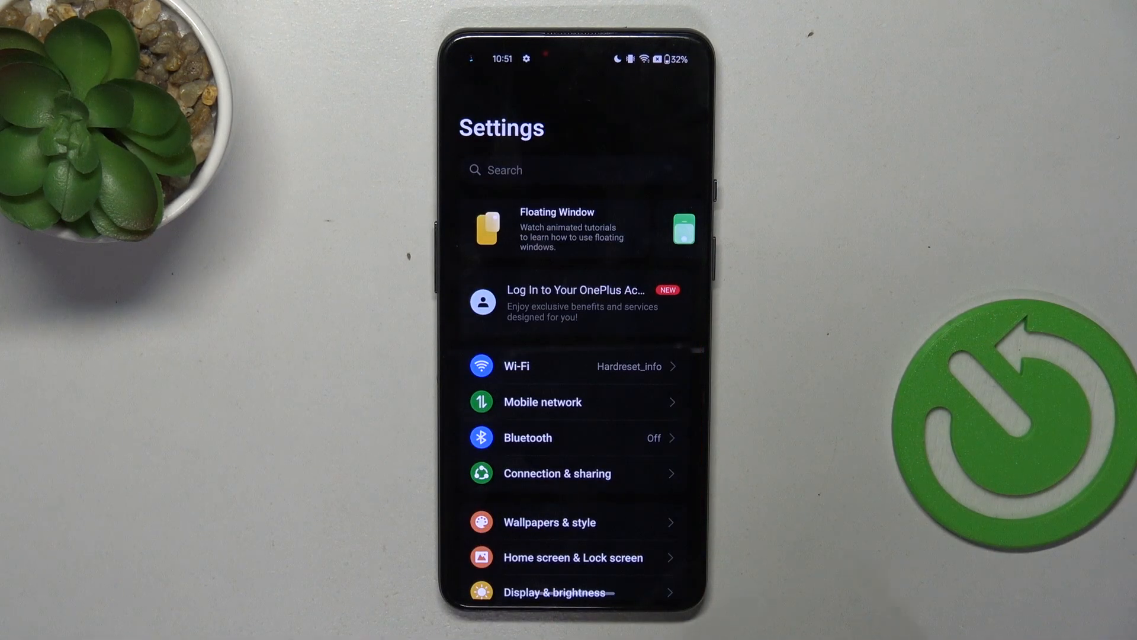
scroll("up", 3)
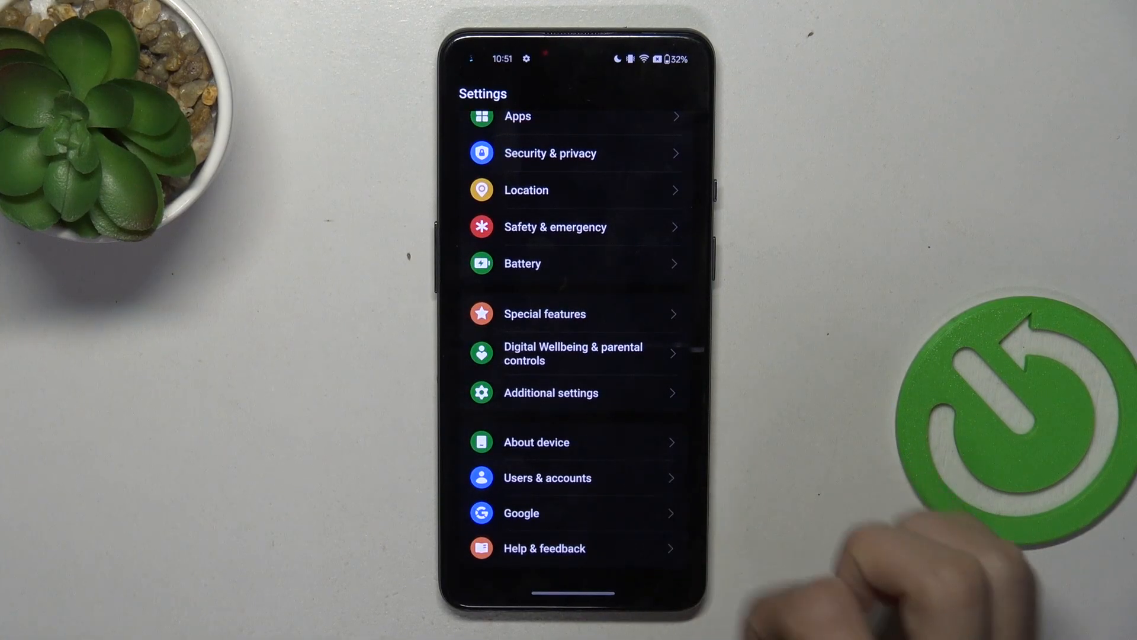
left_click(537, 442)
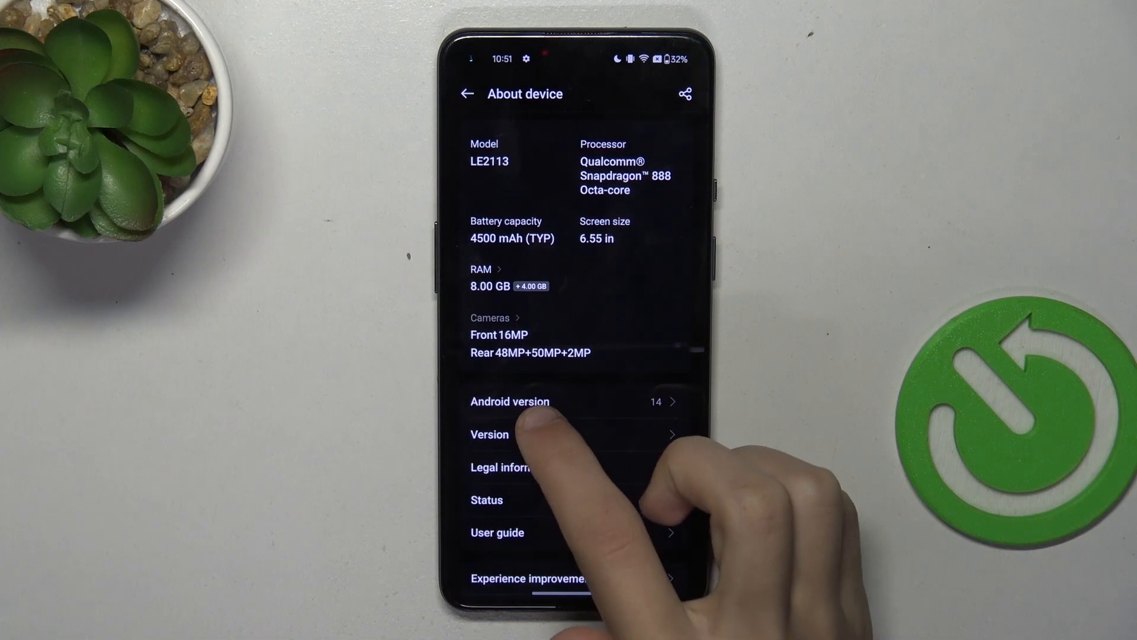
Show the Android version details: version 14 with the August 5, 2024 security update.
left_click(509, 401)
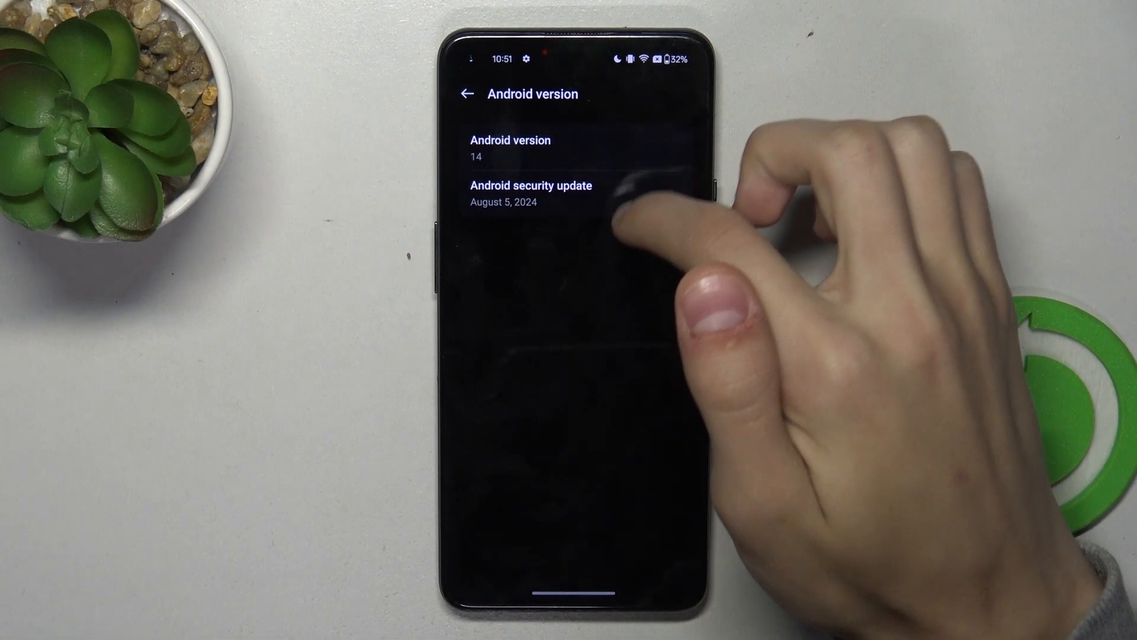
mouse_move(653, 167)
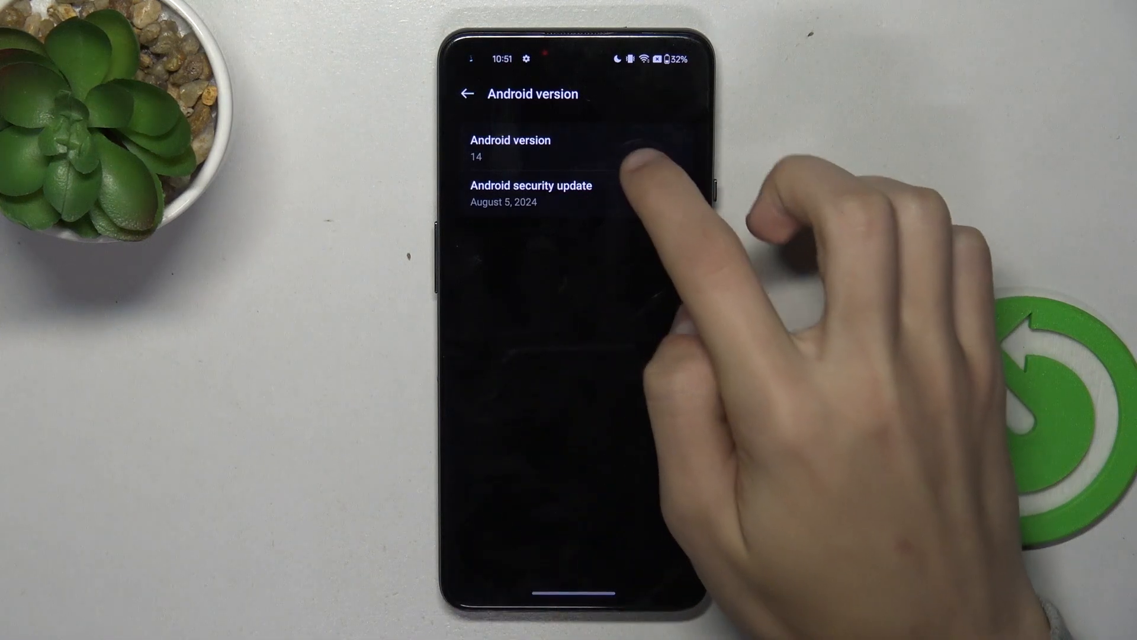